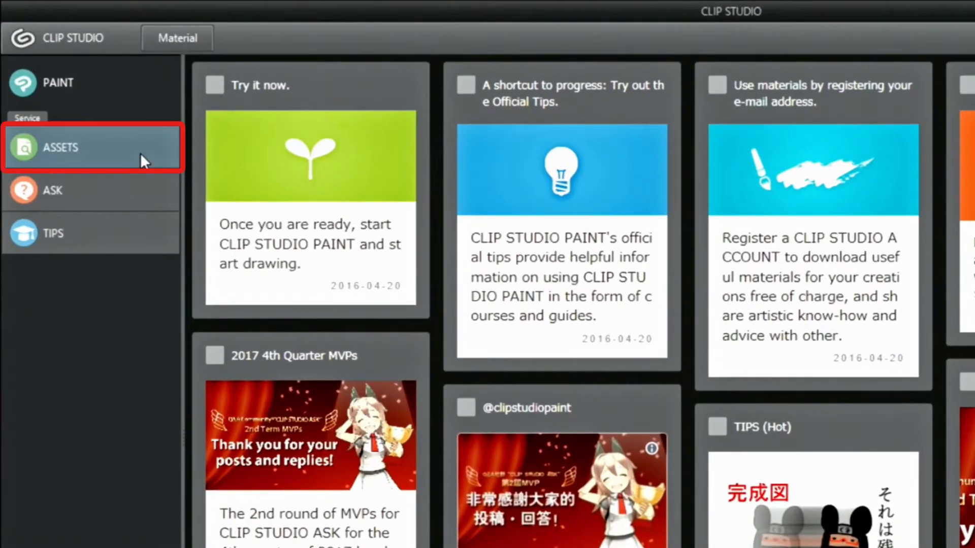
- Browse the ASSETS front page down through the New, Ranking and Standard rows and back to the top
{"action": "left_click", "coordinate": [59, 148]}
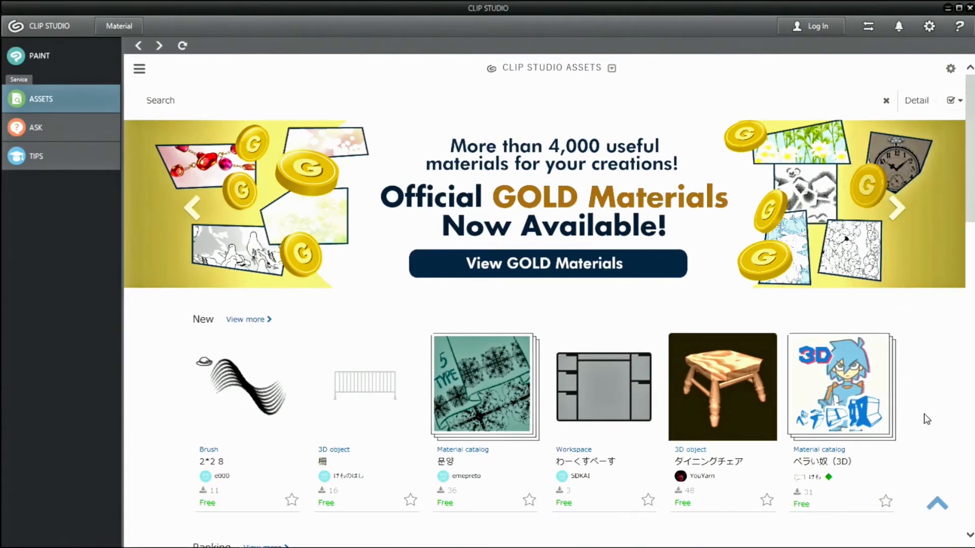
{"action": "mouse_move", "coordinate": [927, 408]}
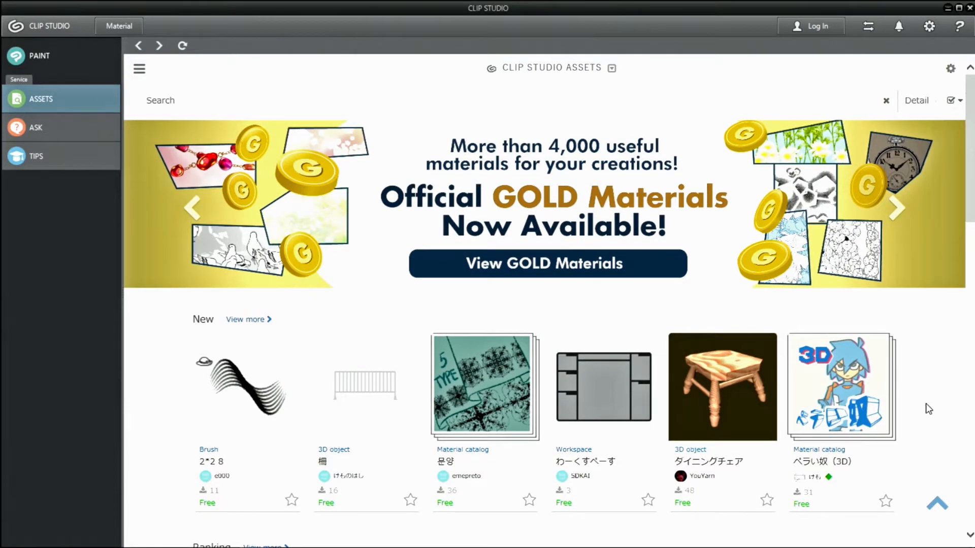
{"action": "scroll", "scroll_direction": "down", "scroll_amount": 3}
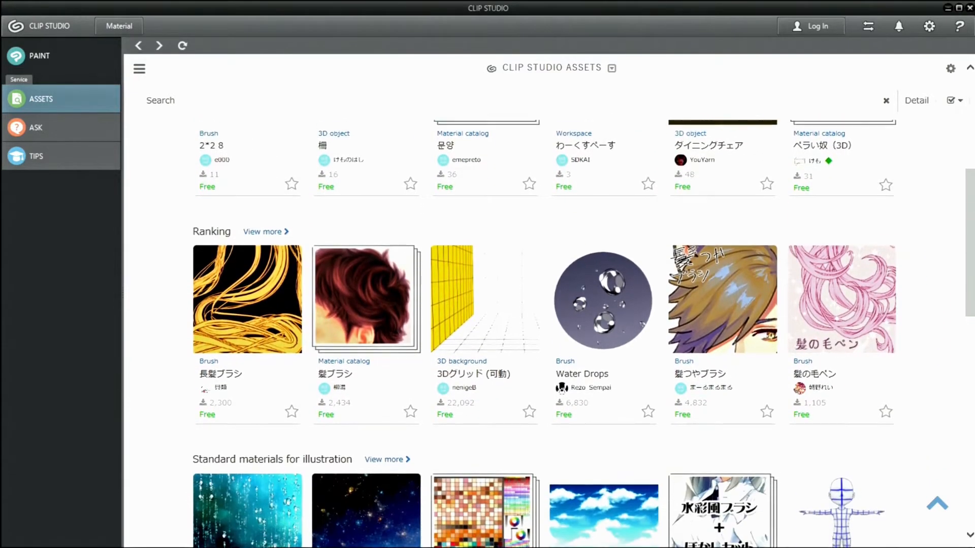
{"action": "scroll", "scroll_direction": "down", "scroll_amount": 3}
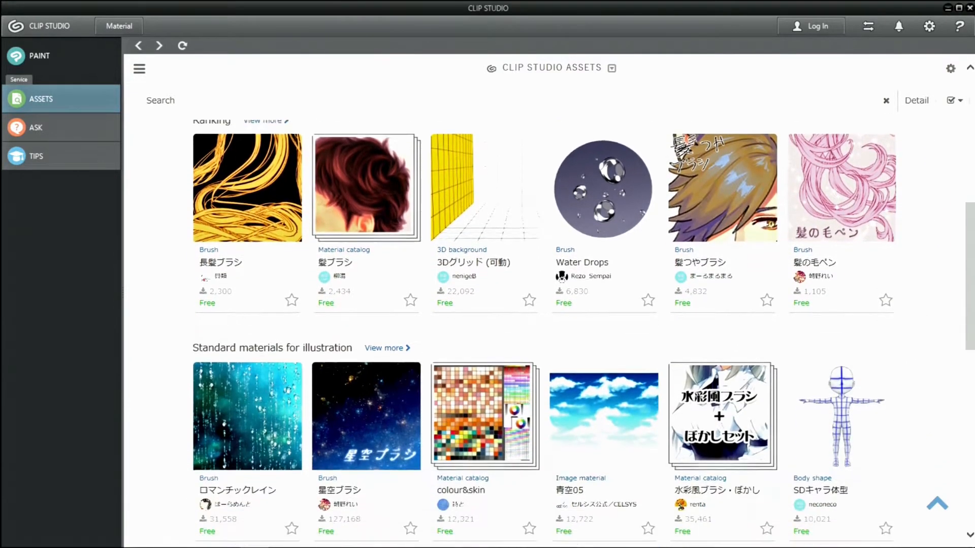
{"action": "scroll", "scroll_direction": "down", "scroll_amount": 3}
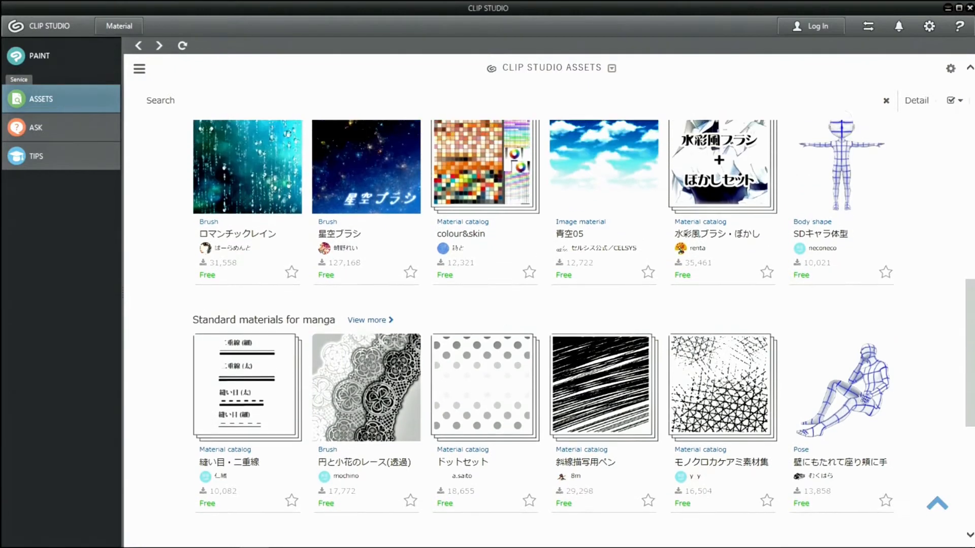
{"action": "scroll", "scroll_direction": "up", "scroll_amount": 3}
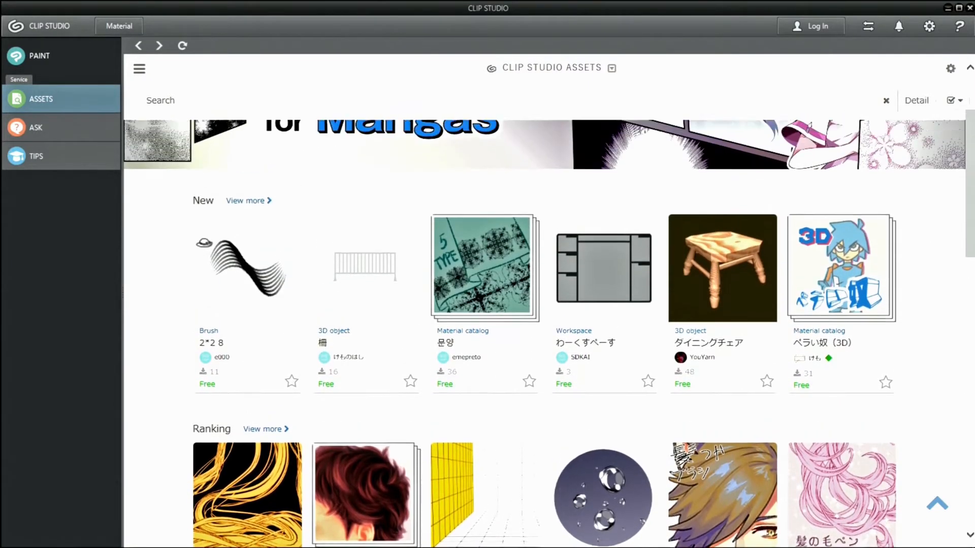
{"action": "scroll", "scroll_direction": "up", "scroll_amount": 3}
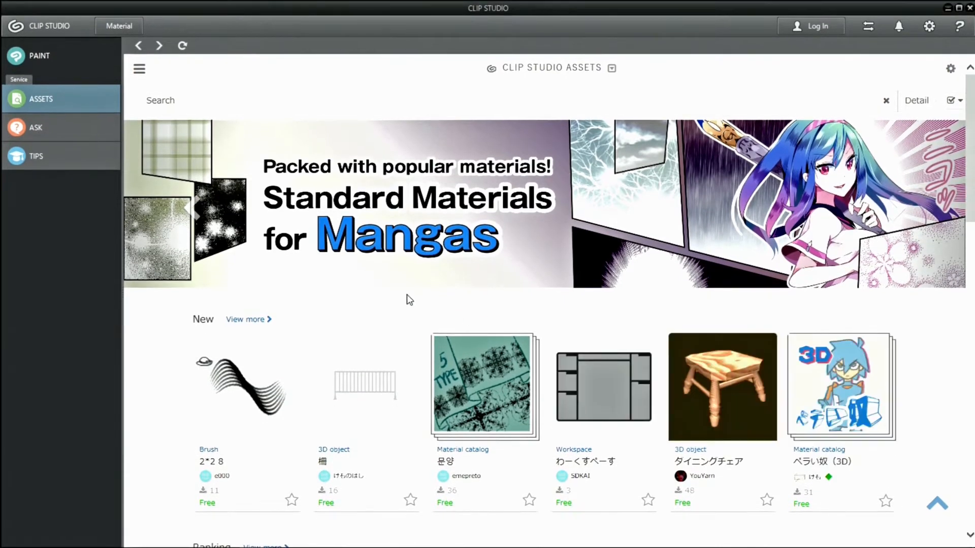
- Sign in to a CLIP STUDIO account from the ASSETS page
{"action": "left_click", "coordinate": [139, 68]}
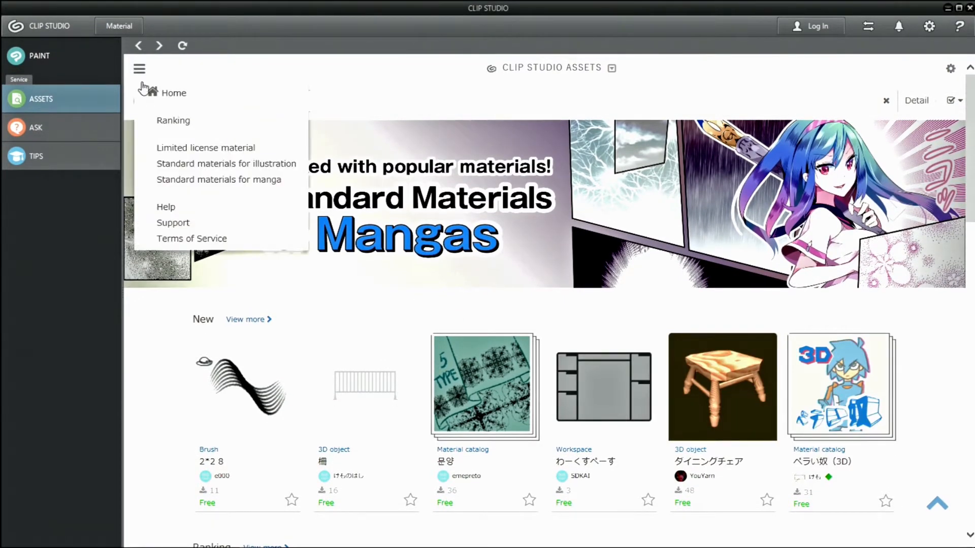
{"action": "mouse_move", "coordinate": [586, 168]}
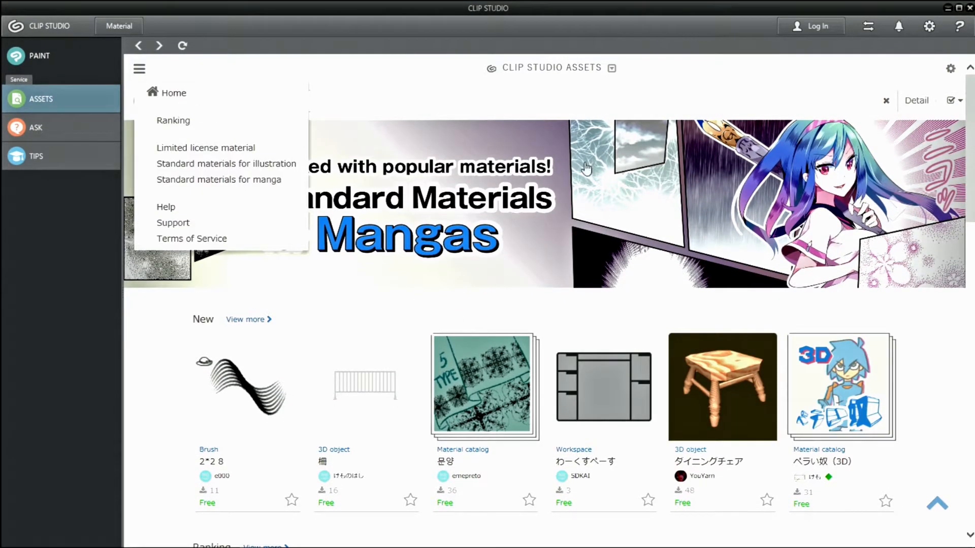
{"action": "left_click", "coordinate": [811, 26]}
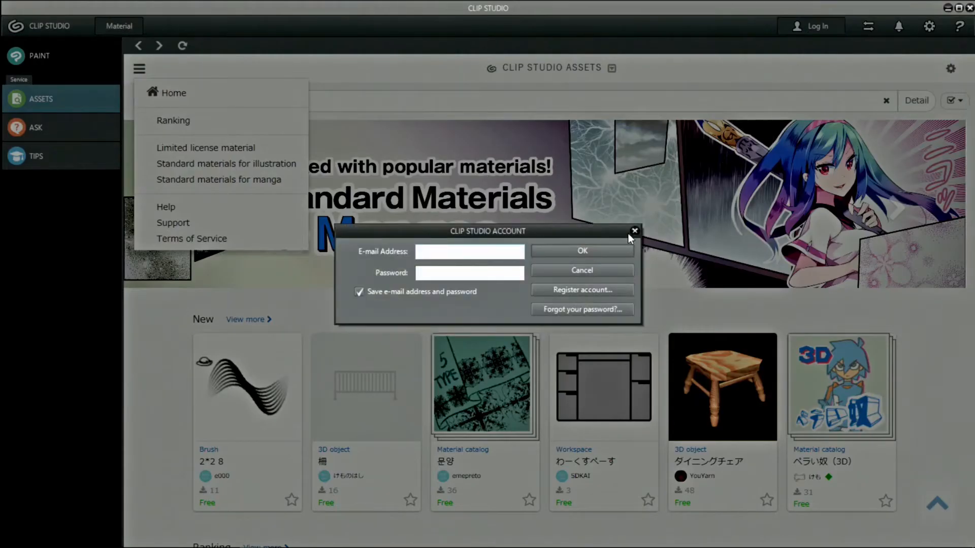
{"action": "left_click", "coordinate": [633, 231]}
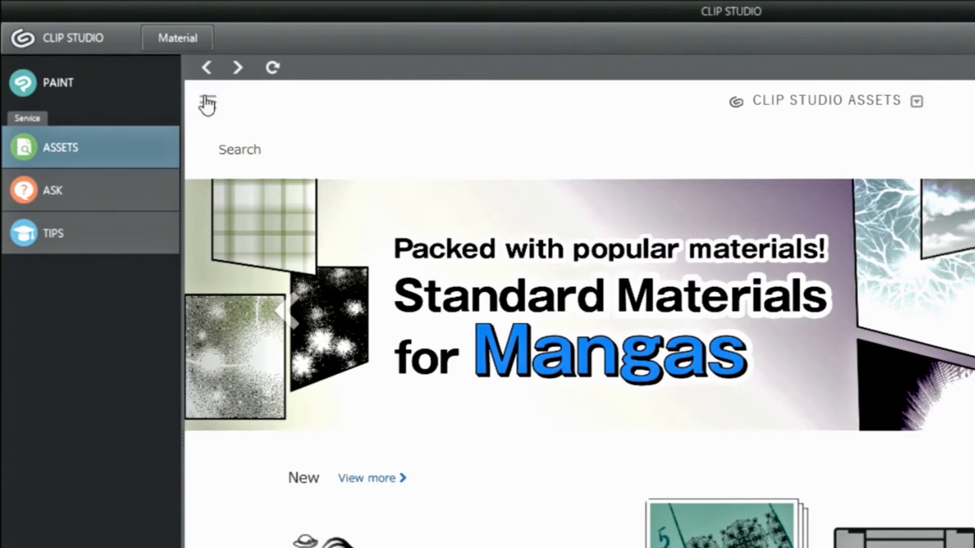
- Reach the Terms of Service page from the ASSETS navigation menu
{"action": "left_click", "coordinate": [207, 103]}
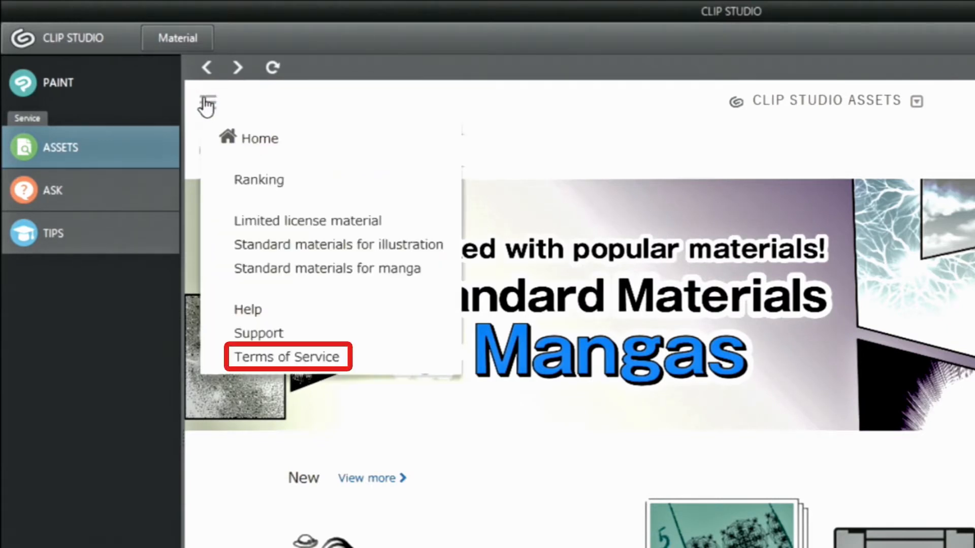
{"action": "left_click", "coordinate": [336, 245]}
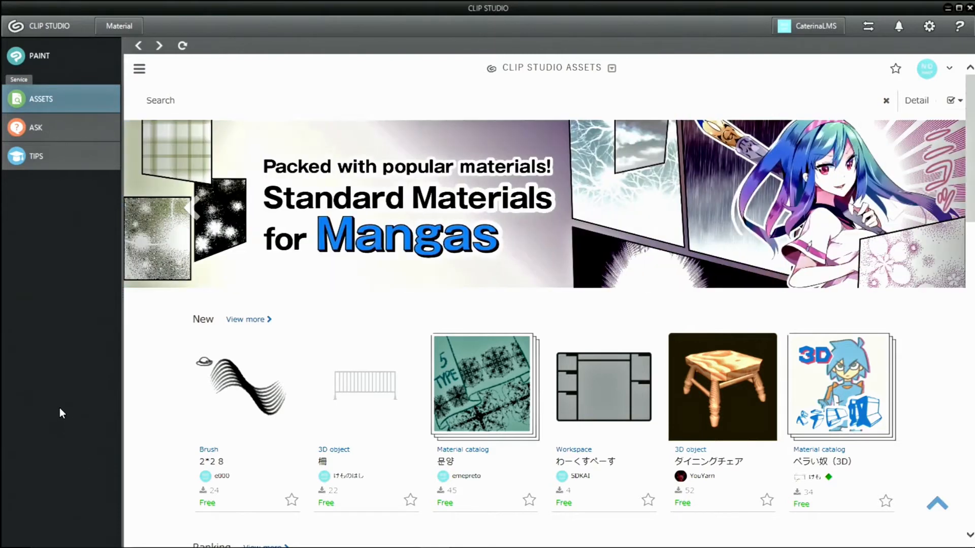
- Download the カスタムGペン brush from the Popular materials listing
{"action": "left_click", "coordinate": [248, 319]}
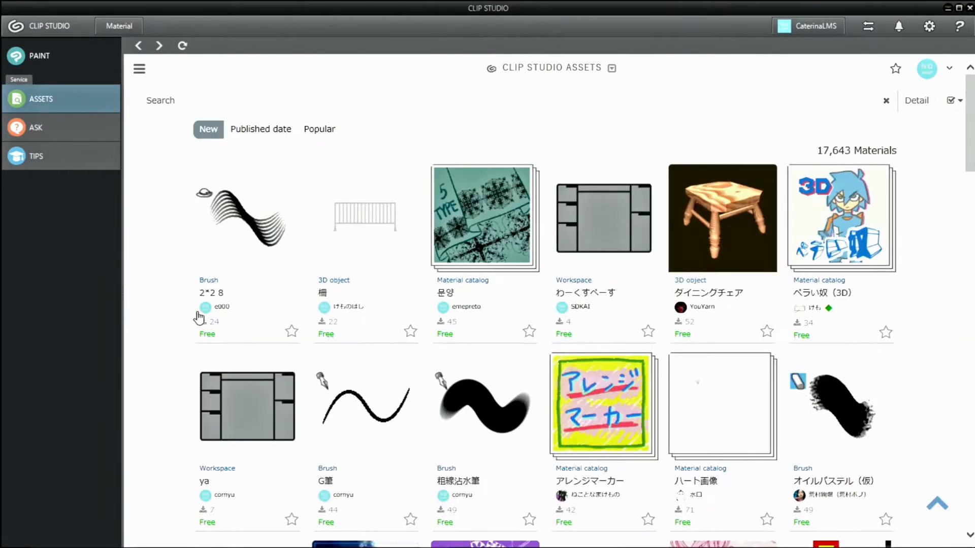
{"action": "left_click", "coordinate": [319, 129]}
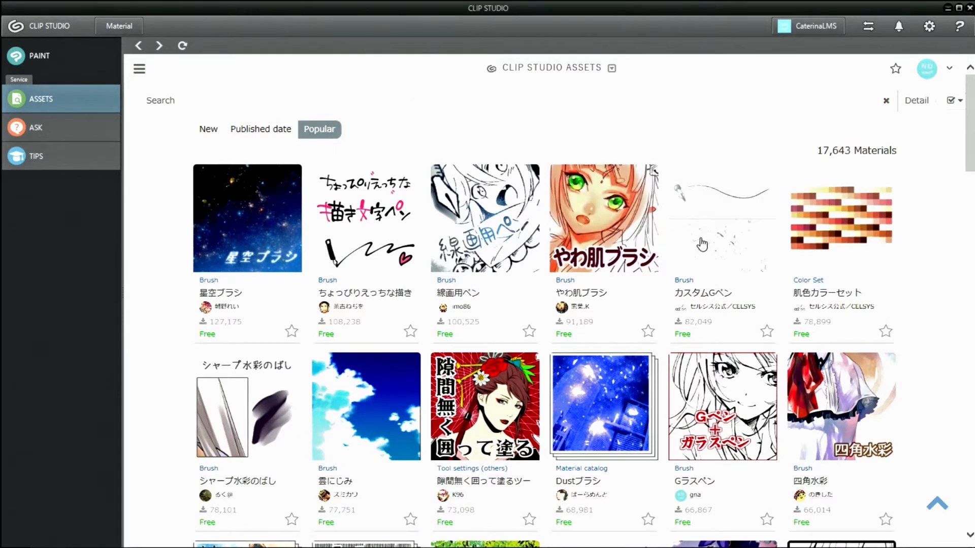
{"action": "left_click", "coordinate": [722, 217]}
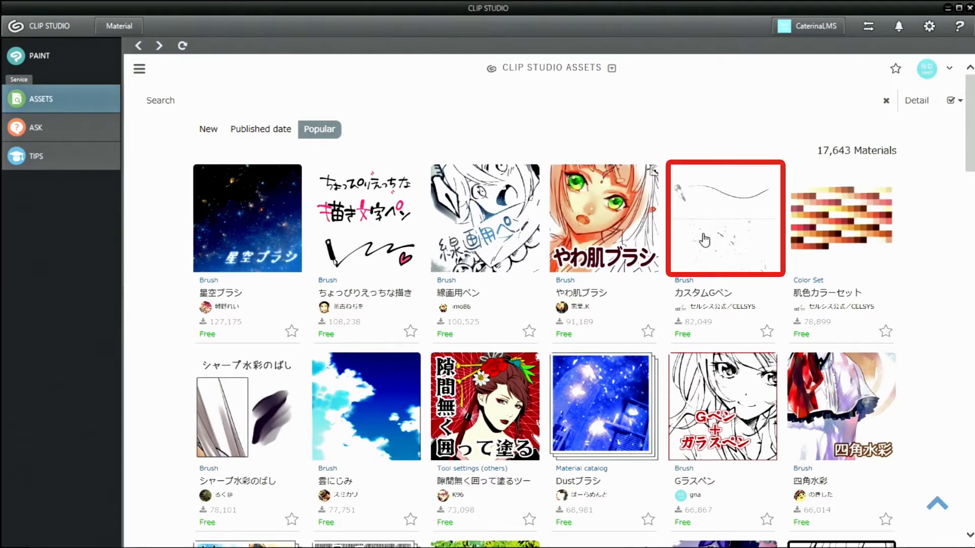
{"action": "left_click", "coordinate": [724, 217]}
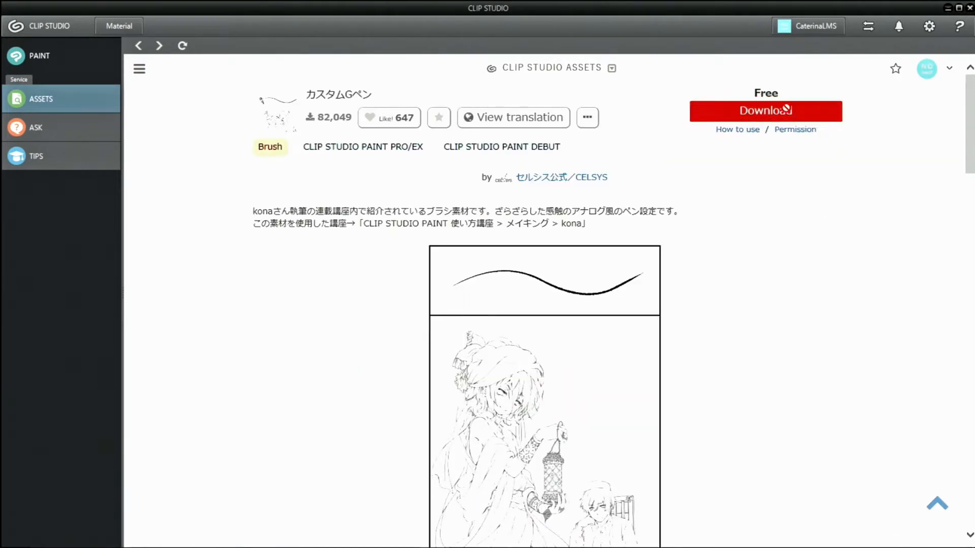
{"action": "left_click", "coordinate": [766, 110]}
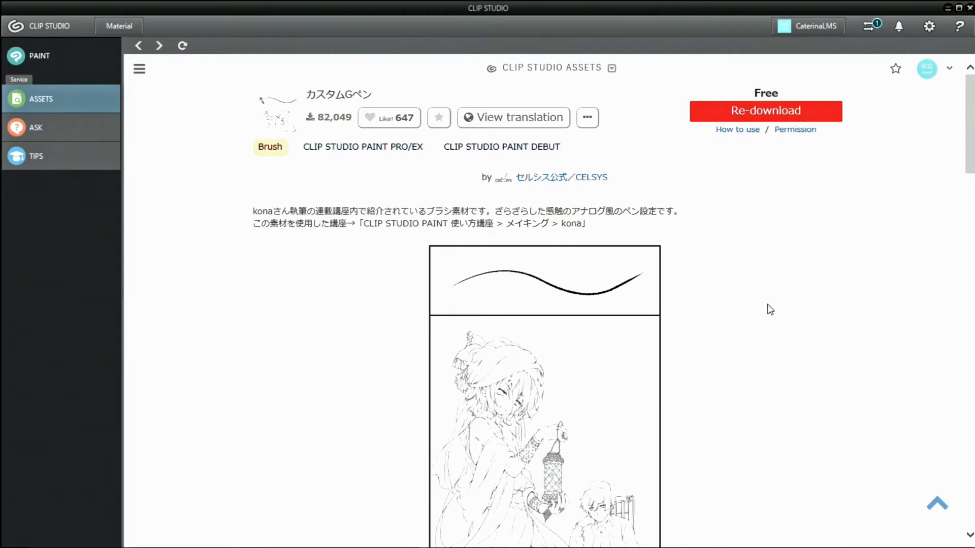
{"action": "mouse_move", "coordinate": [757, 326]}
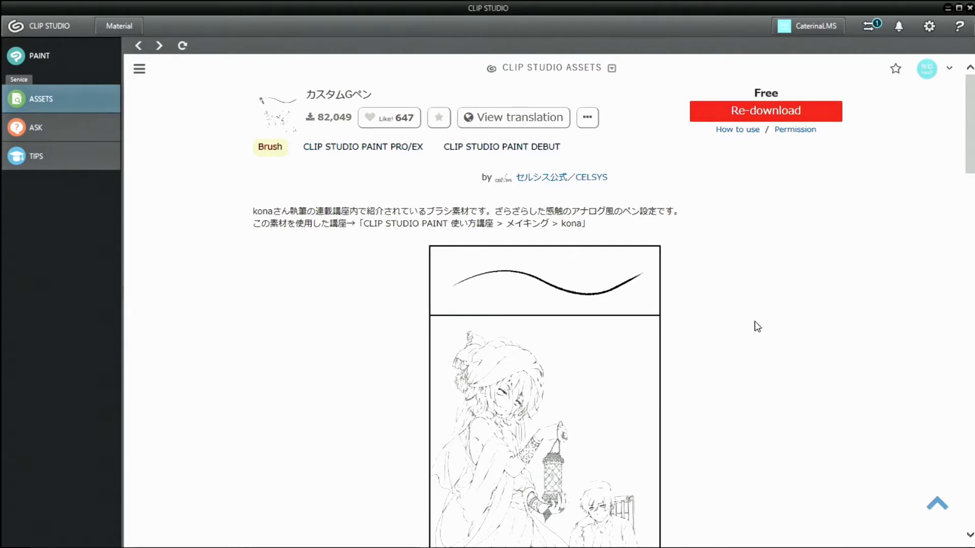
{"action": "mouse_move", "coordinate": [171, 95]}
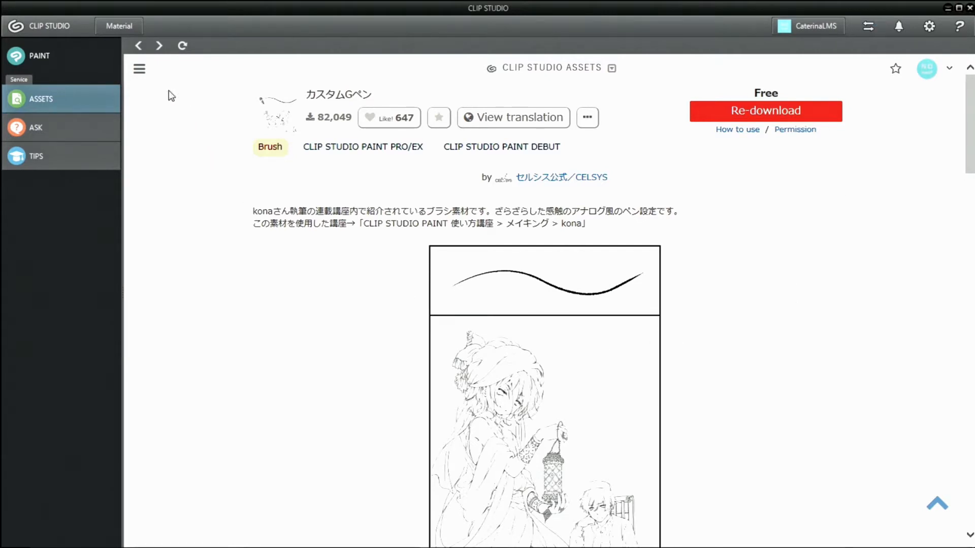
- Search ASSETS for 'nature' and go to the 木の葉ブラシ leaf brush page
{"action": "left_click", "coordinate": [138, 46]}
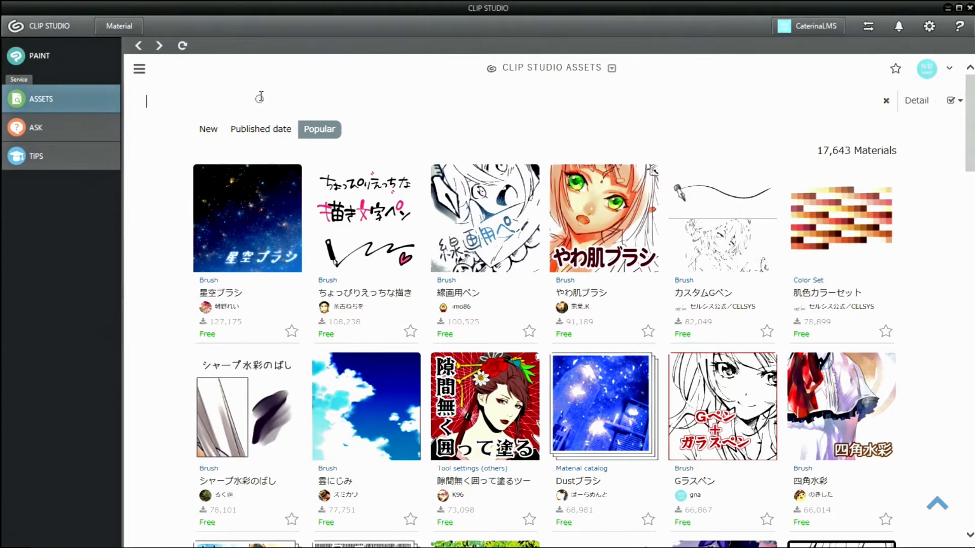
{"action": "type", "text": "na"}
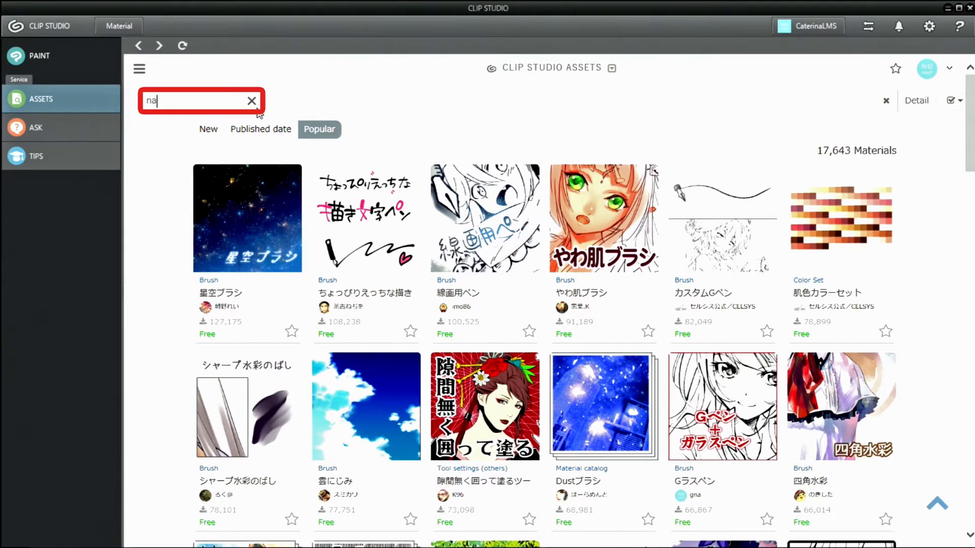
{"action": "type", "text": "ture"}
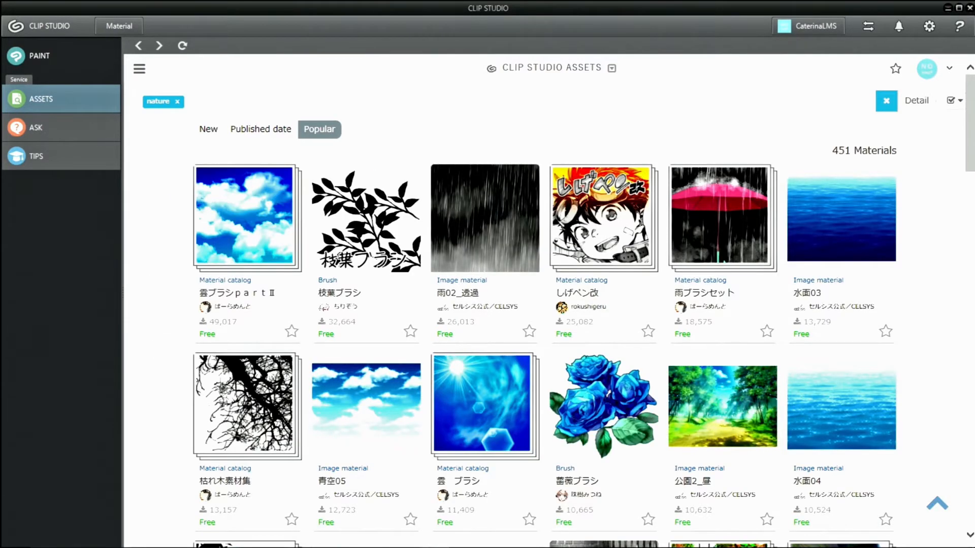
{"action": "scroll", "scroll_direction": "down", "scroll_amount": 3}
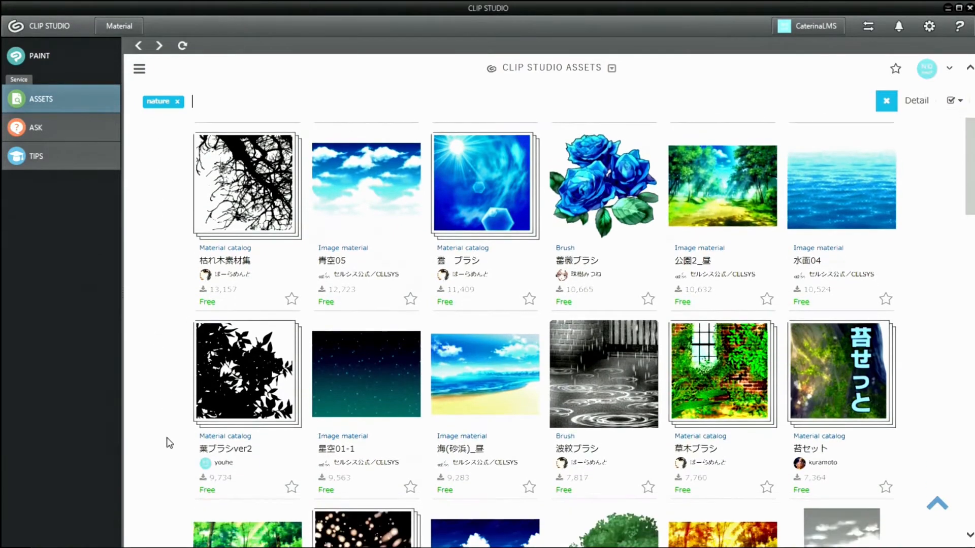
{"action": "scroll", "scroll_direction": "down", "scroll_amount": 3}
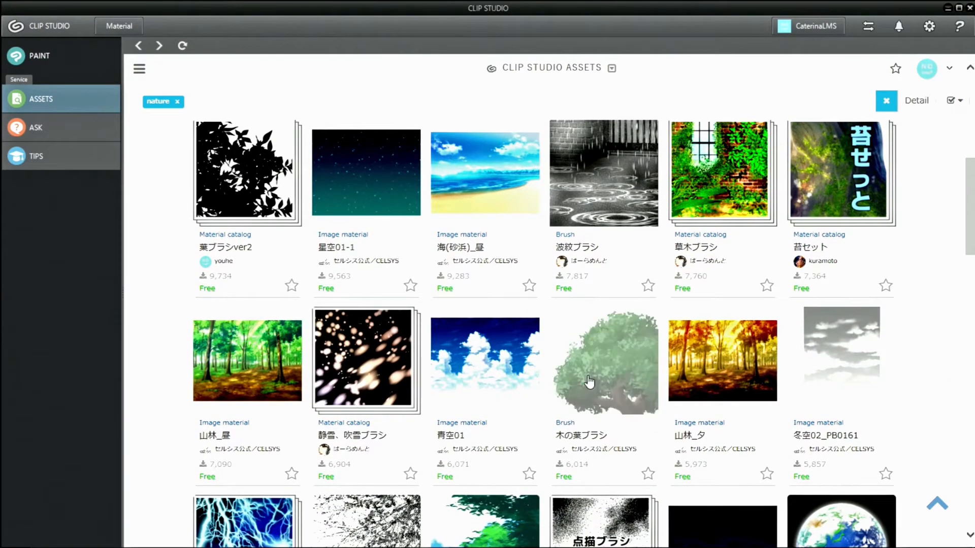
{"action": "left_click", "coordinate": [602, 360]}
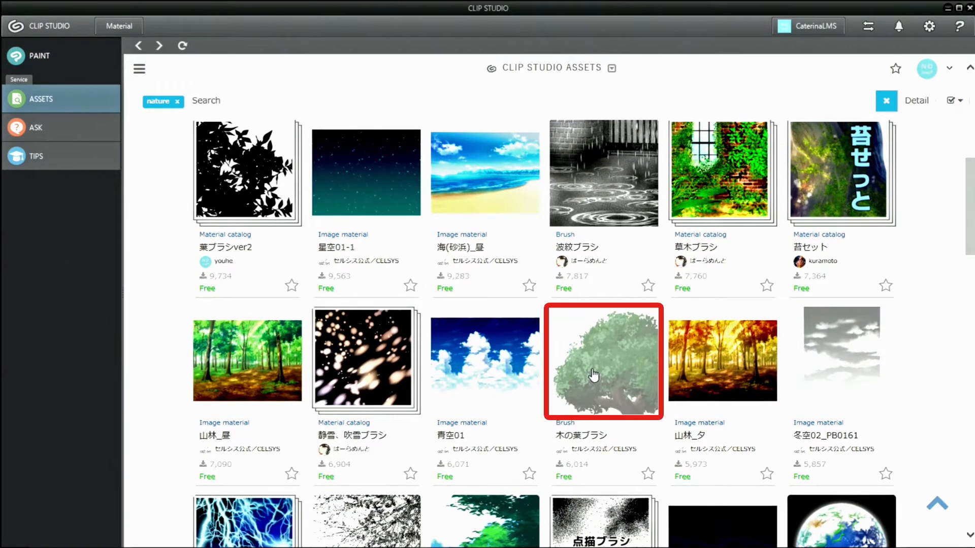
{"action": "left_click", "coordinate": [602, 360]}
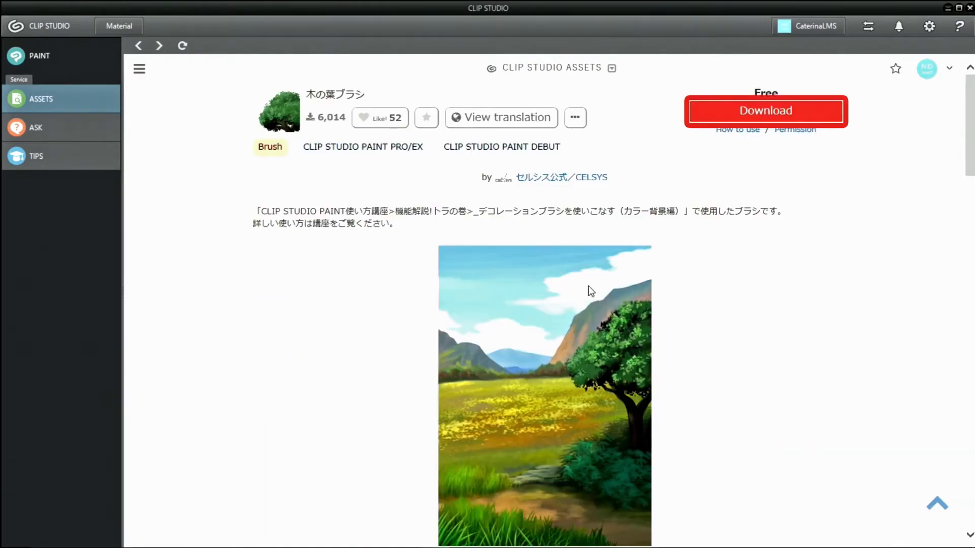